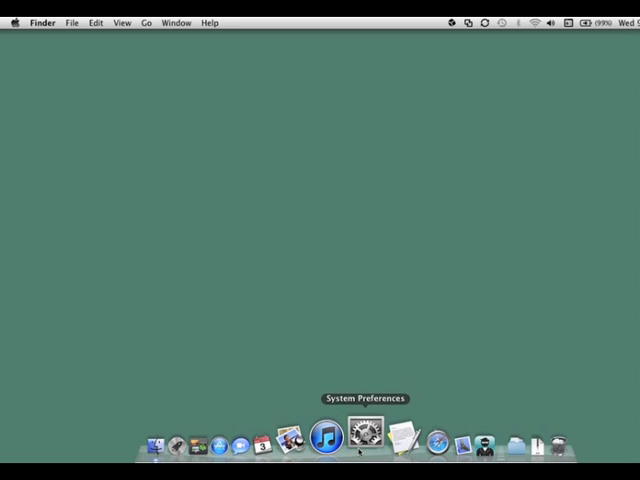
Step: Unlock the Retrospect Client pane with the administrator password and switch the client On
{"action": "left_click", "coordinate": [368, 438]}
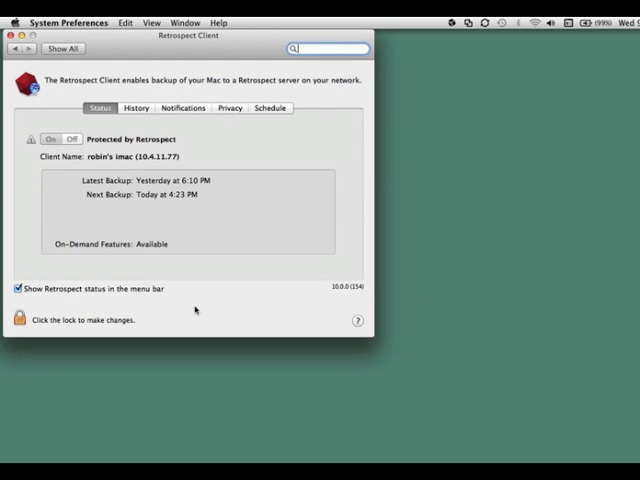
{"action": "left_click", "coordinate": [16, 320]}
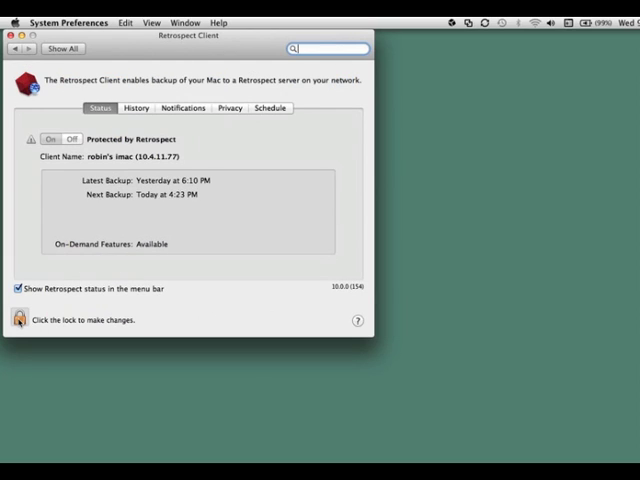
{"action": "left_click", "coordinate": [16, 320]}
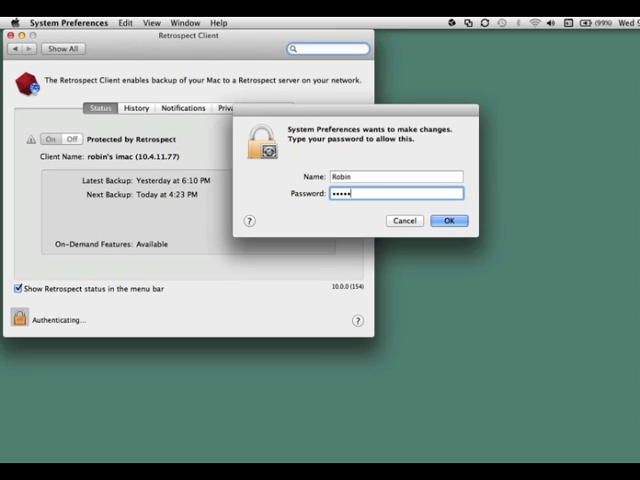
{"action": "left_click", "coordinate": [448, 220]}
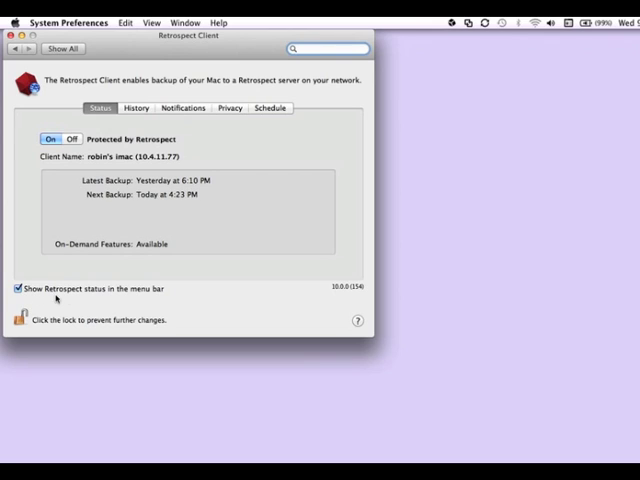
{"action": "mouse_move", "coordinate": [312, 266]}
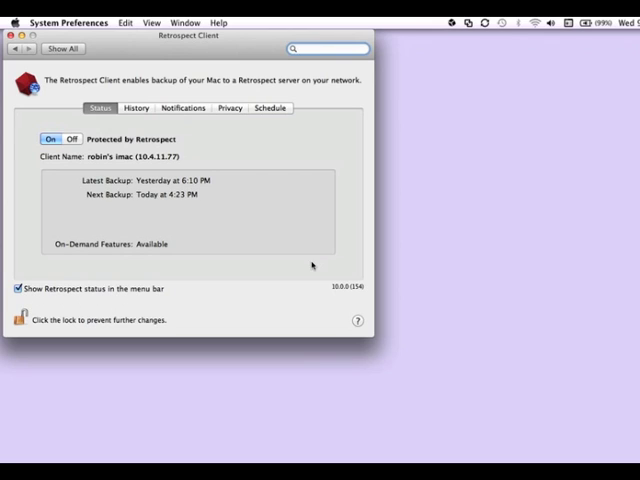
{"action": "left_click", "coordinate": [452, 22]}
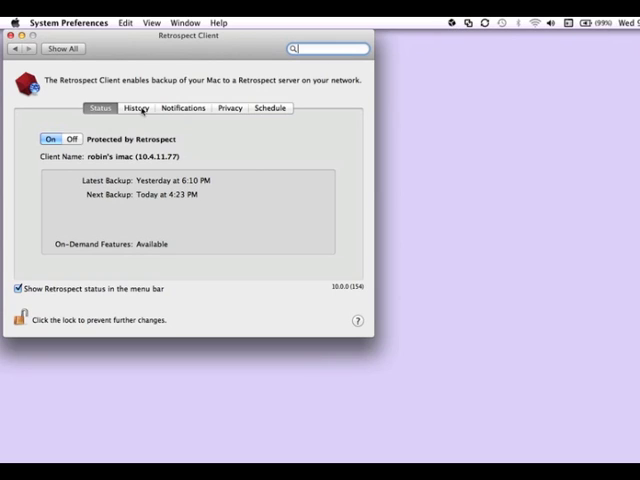
Step: Review Robin's Macbook backup history, then set notification for no backup within 7 days
{"action": "left_click", "coordinate": [136, 108]}
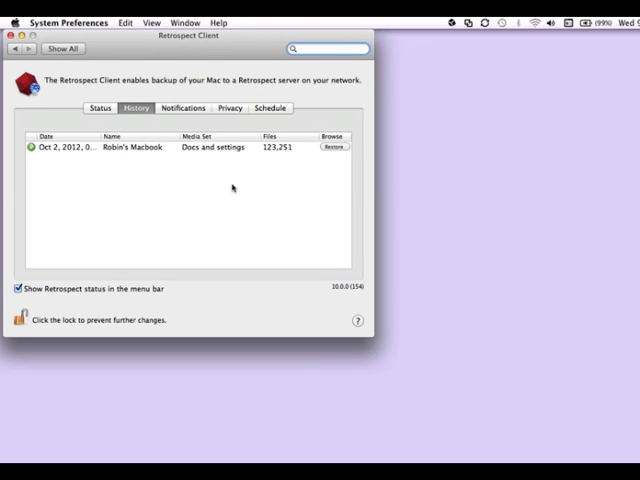
{"action": "mouse_move", "coordinate": [280, 158]}
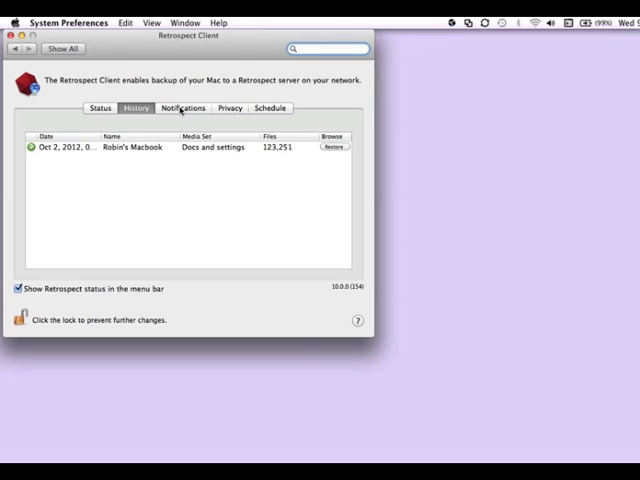
{"action": "left_click", "coordinate": [184, 108]}
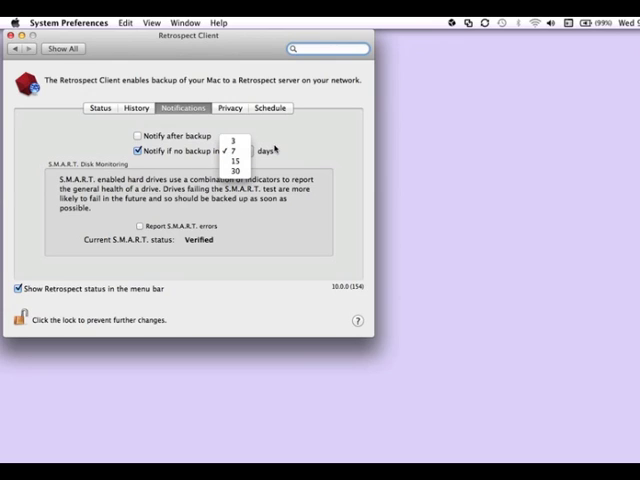
{"action": "left_click", "coordinate": [232, 140]}
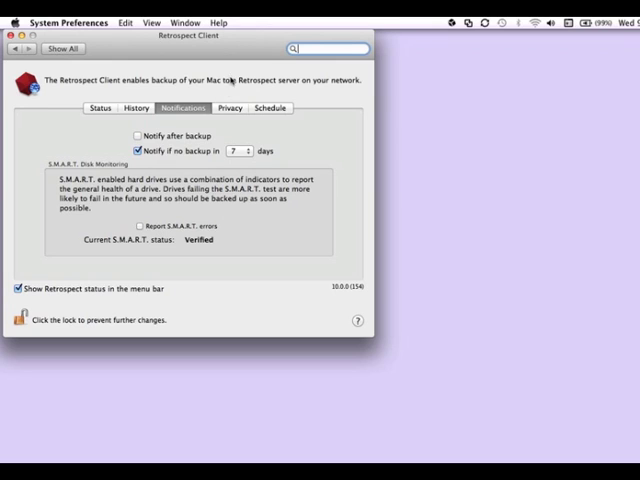
Step: Add the Music folder to the Privacy exclusions, then remove it again
{"action": "left_click", "coordinate": [230, 108]}
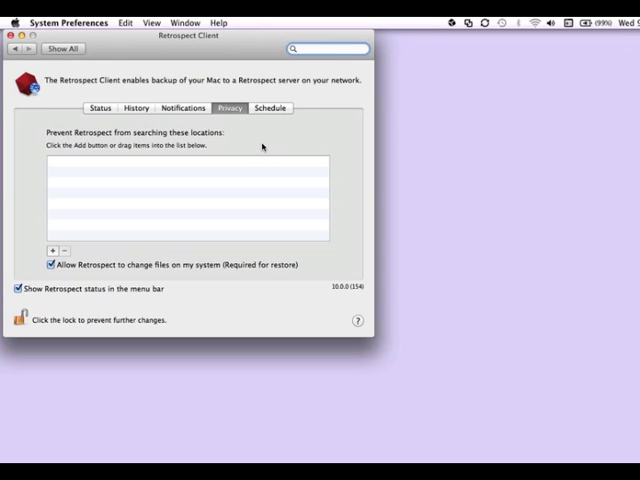
{"action": "mouse_move", "coordinate": [52, 250]}
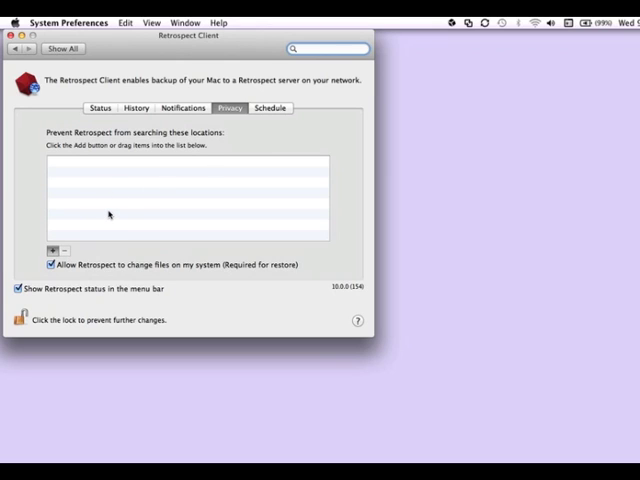
{"action": "left_click", "coordinate": [52, 250]}
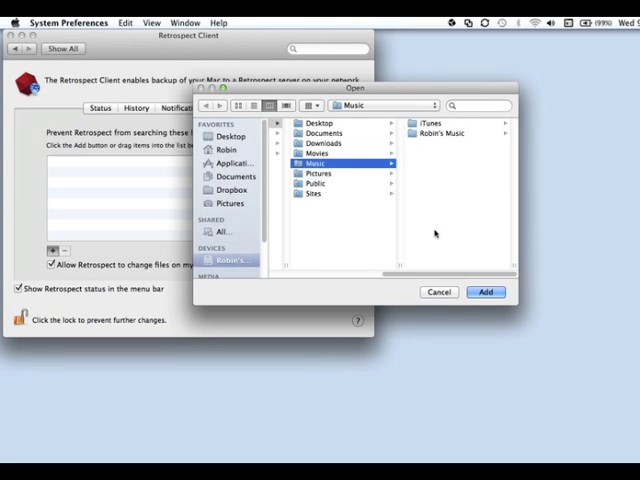
{"action": "left_click", "coordinate": [484, 292]}
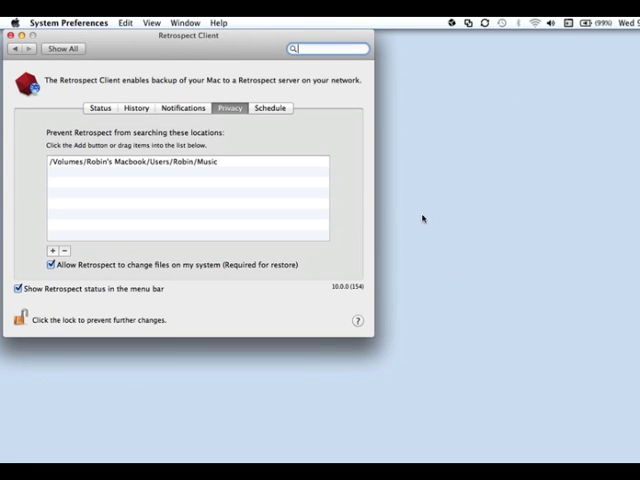
{"action": "mouse_move", "coordinate": [356, 204]}
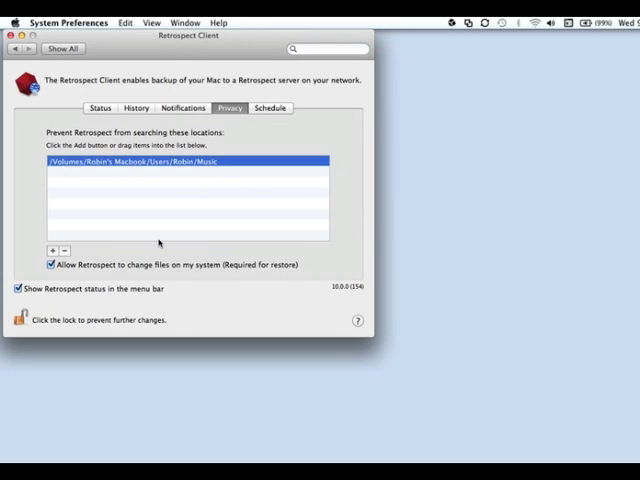
{"action": "left_click", "coordinate": [64, 250]}
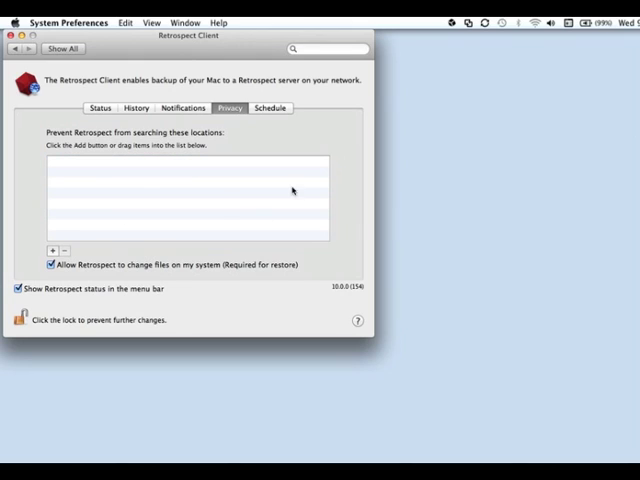
{"action": "mouse_move", "coordinate": [168, 224]}
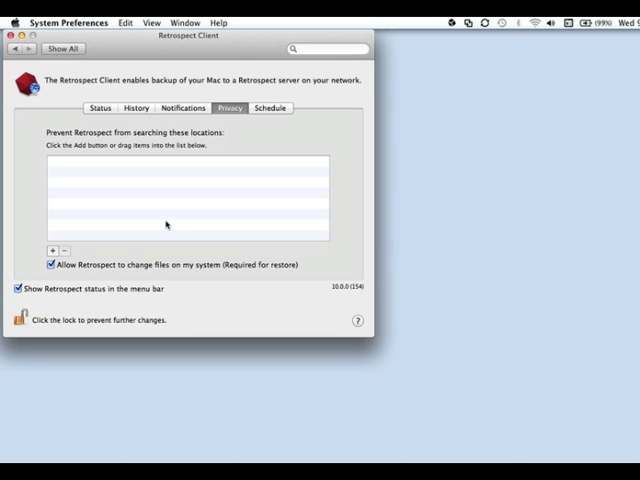
Step: Review the Schedule settings and bring up Retrospect's menu bar quick actions
{"action": "left_click", "coordinate": [270, 108]}
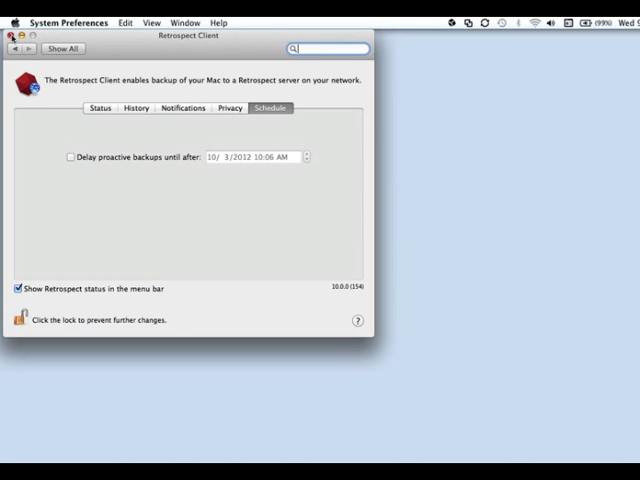
{"action": "left_click", "coordinate": [452, 22]}
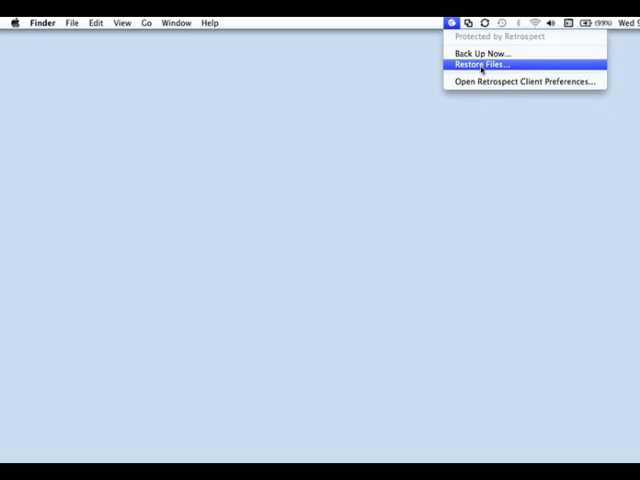
Step: Restore 'User Guides And Information' into a new Desktop folder named 'my restore'
{"action": "left_click", "coordinate": [484, 64]}
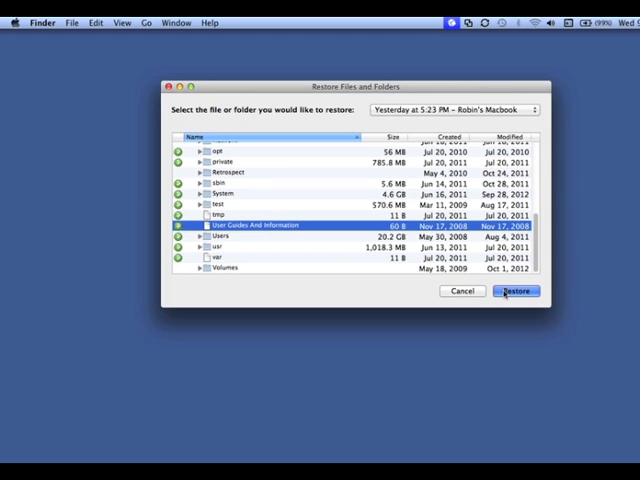
{"action": "left_click", "coordinate": [514, 292]}
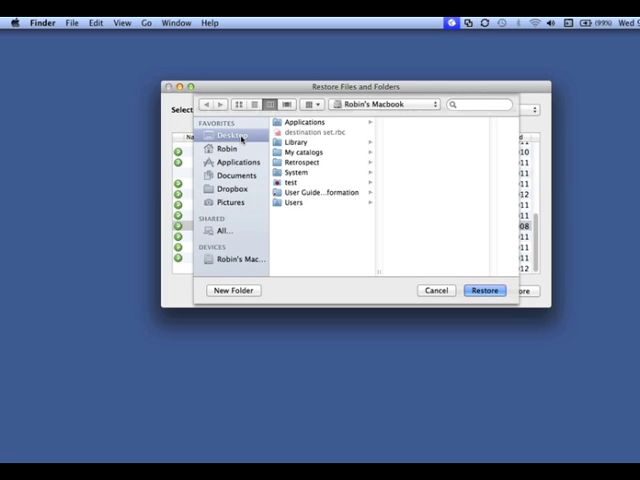
{"action": "left_click", "coordinate": [232, 290]}
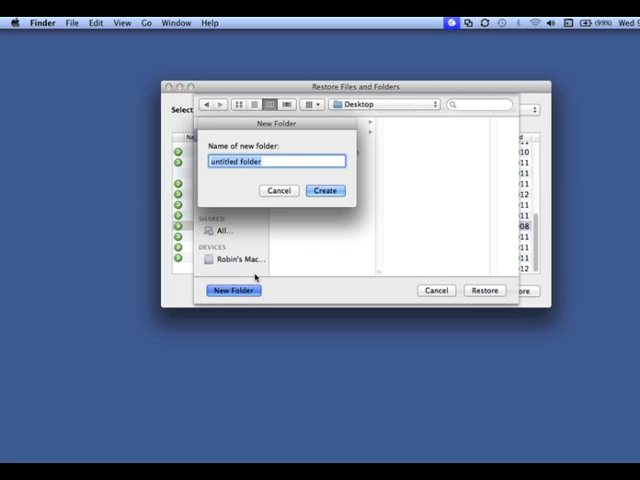
{"action": "type", "text": "my"}
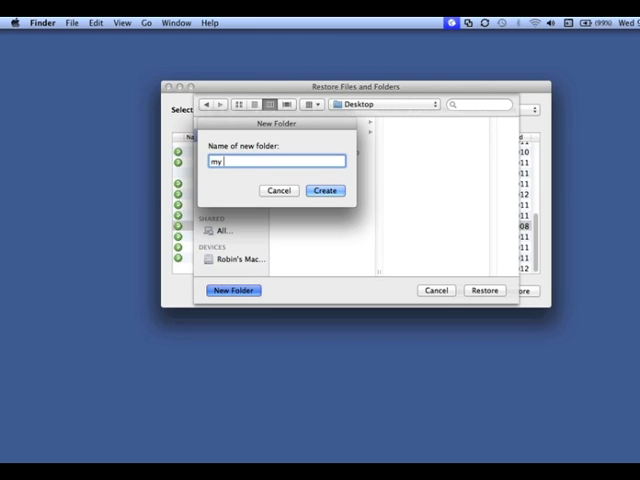
{"action": "type", "text": "restore"}
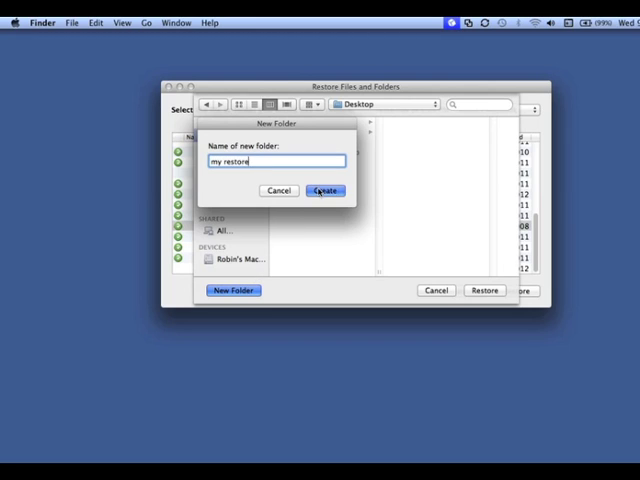
{"action": "left_click", "coordinate": [324, 192]}
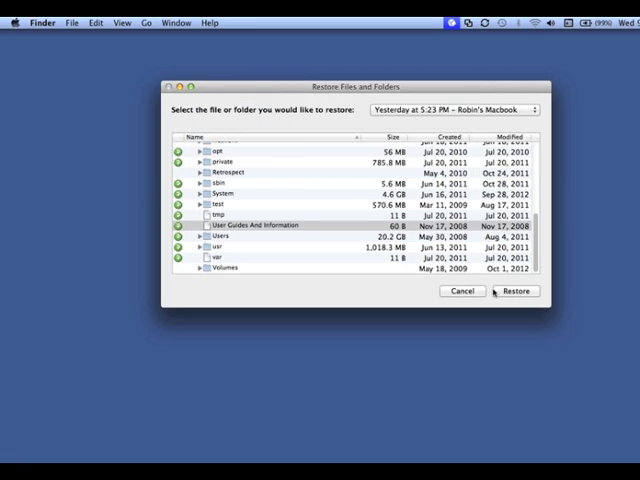
{"action": "left_click", "coordinate": [512, 292]}
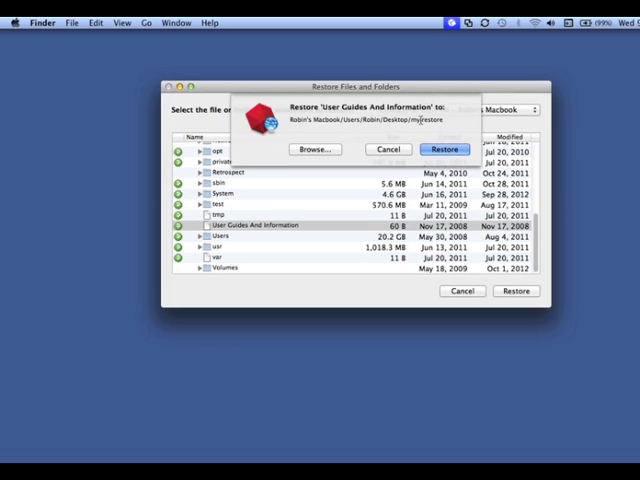
{"action": "left_click", "coordinate": [476, 22]}
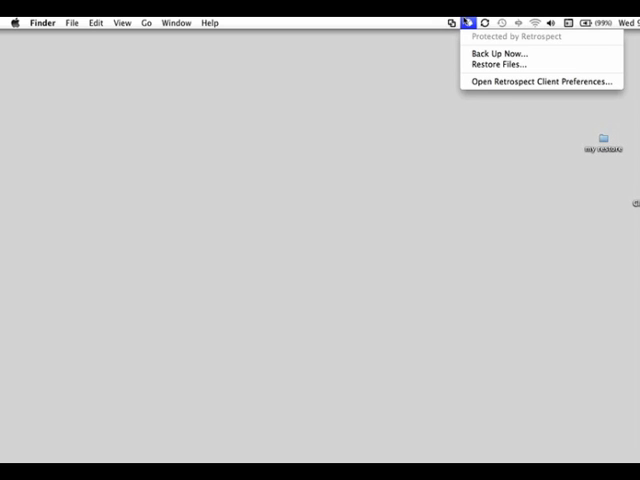
{"action": "mouse_move", "coordinate": [504, 54]}
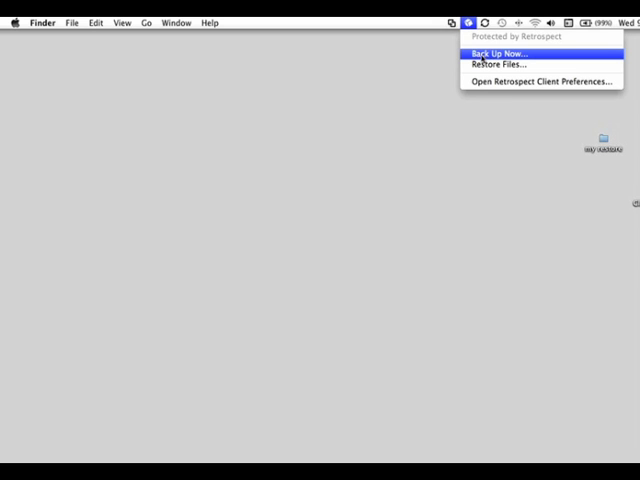
Step: Use Back Up Now to browse to Robin's Macbook top level and start an immediate backup
{"action": "left_click", "coordinate": [500, 52]}
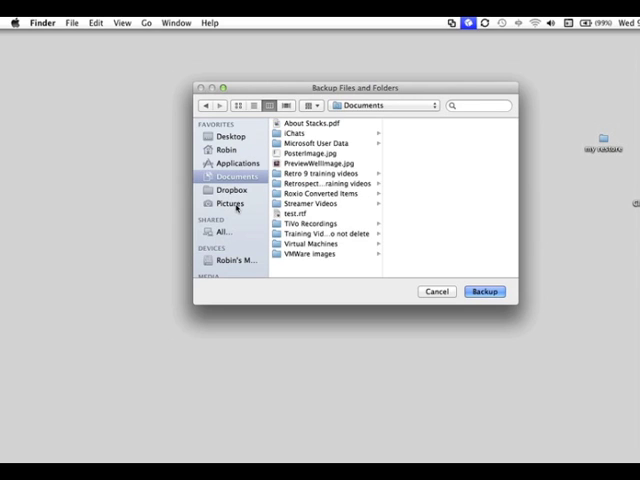
{"action": "left_click", "coordinate": [230, 204]}
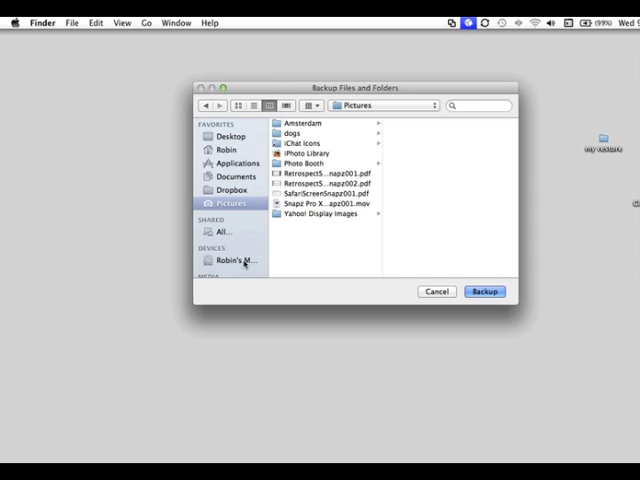
{"action": "left_click", "coordinate": [232, 260]}
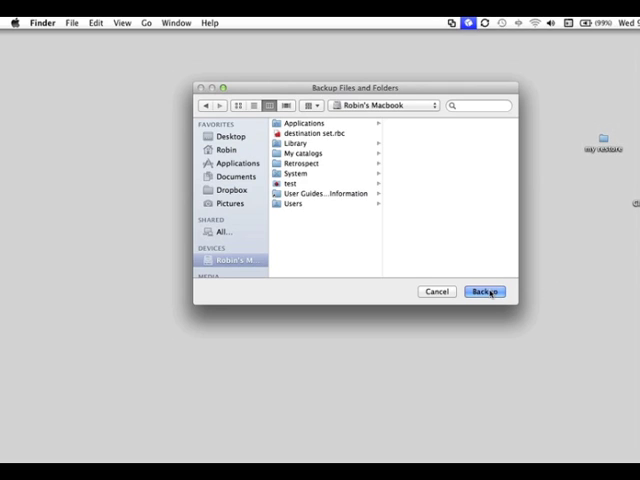
{"action": "left_click", "coordinate": [484, 292]}
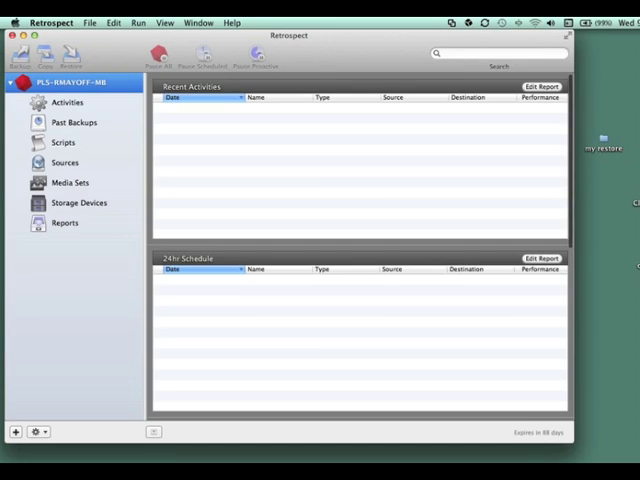
Step: In Clients preferences, adjust the 'Allow clients to' checkboxes including read-only access
{"action": "left_click", "coordinate": [52, 22]}
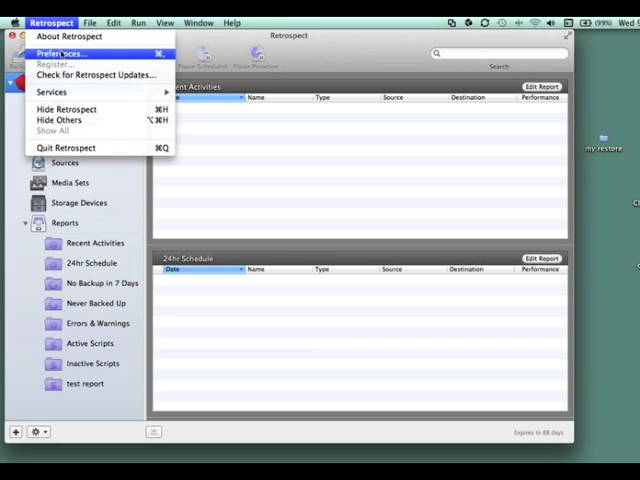
{"action": "left_click", "coordinate": [58, 52]}
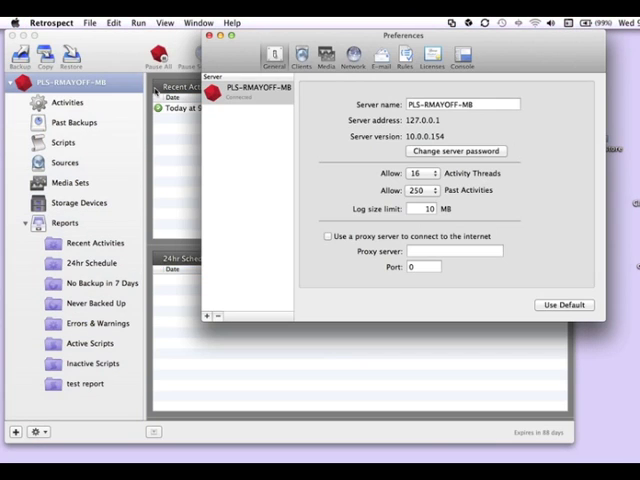
{"action": "left_click", "coordinate": [300, 56]}
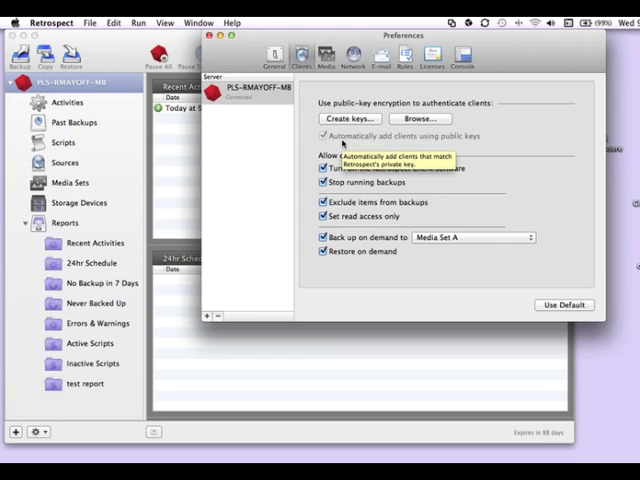
{"action": "mouse_move", "coordinate": [504, 164]}
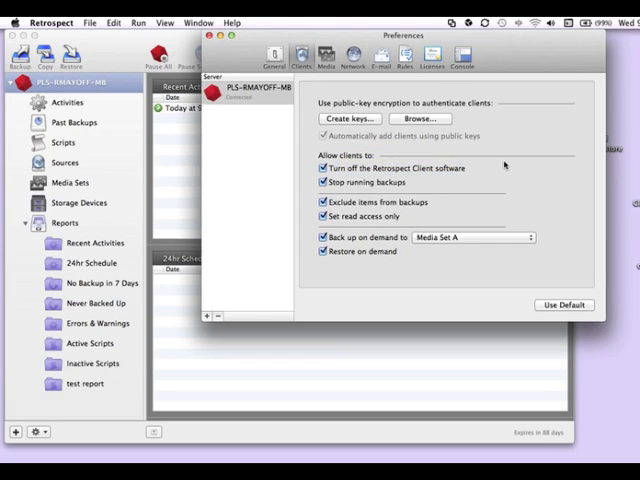
{"action": "mouse_move", "coordinate": [504, 164]}
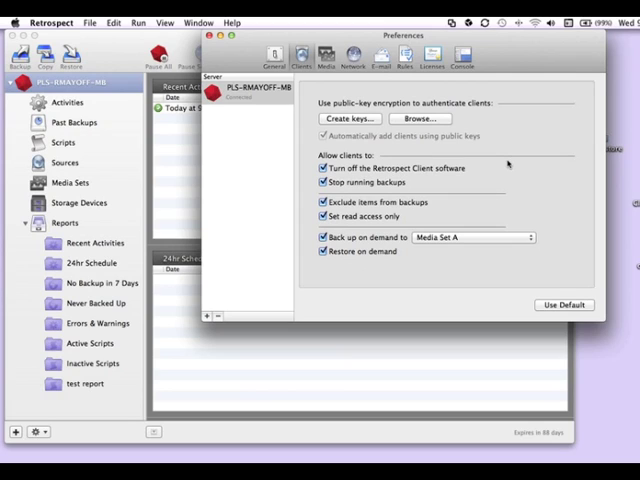
{"action": "left_click", "coordinate": [324, 168]}
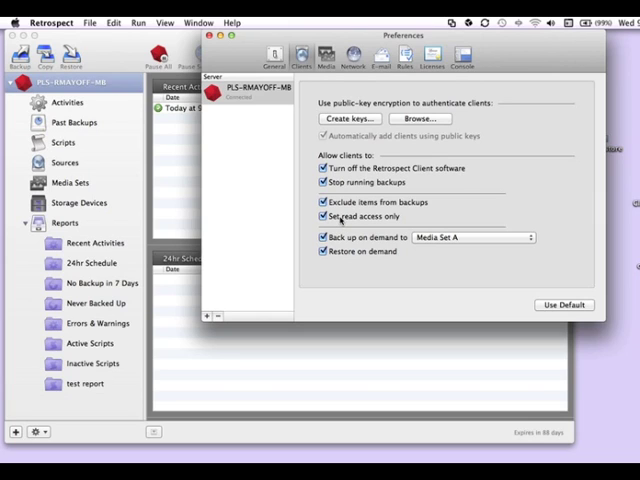
{"action": "left_click", "coordinate": [324, 216]}
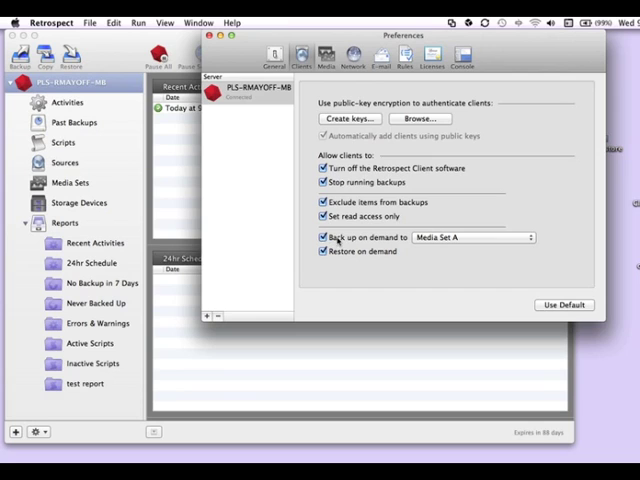
Step: Send clients' on-demand backups to Media Set A and close Preferences
{"action": "left_click", "coordinate": [470, 236]}
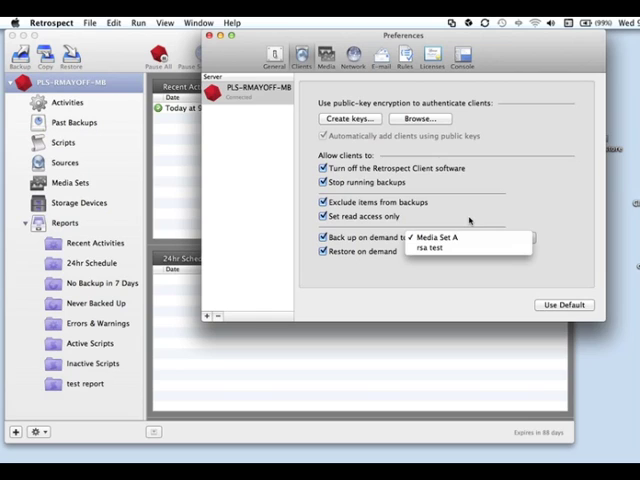
{"action": "left_click", "coordinate": [436, 236]}
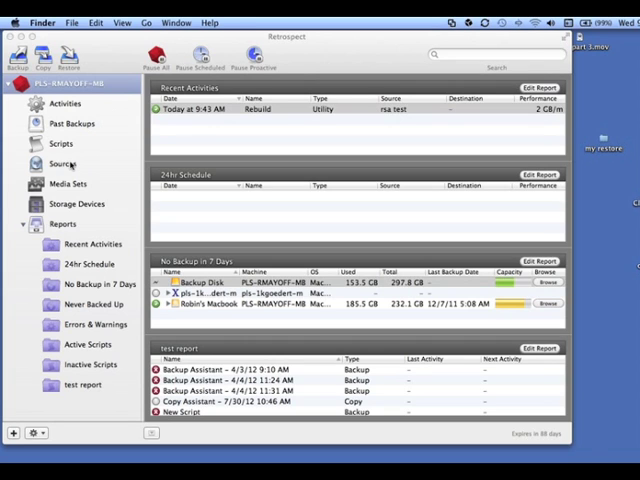
Step: Show the Sources list with the client's Options and allowed actions
{"action": "left_click", "coordinate": [64, 164]}
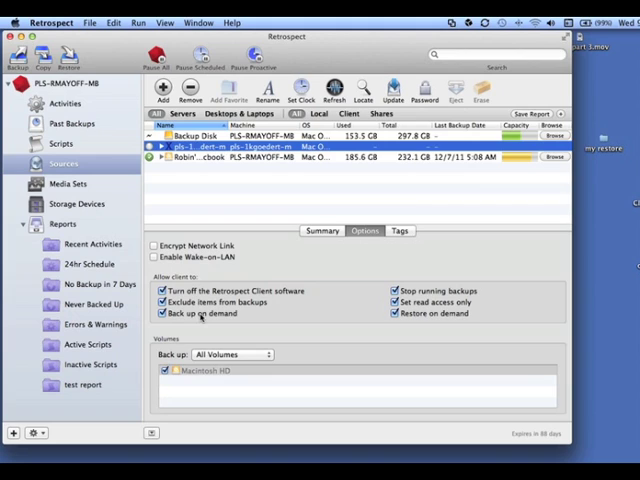
{"action": "mouse_move", "coordinate": [276, 320]}
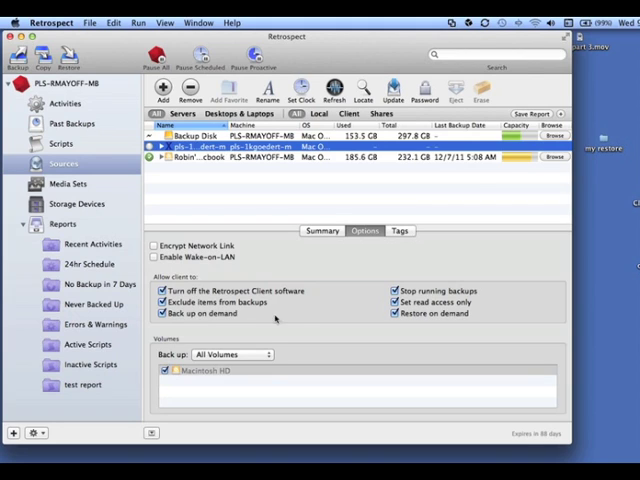